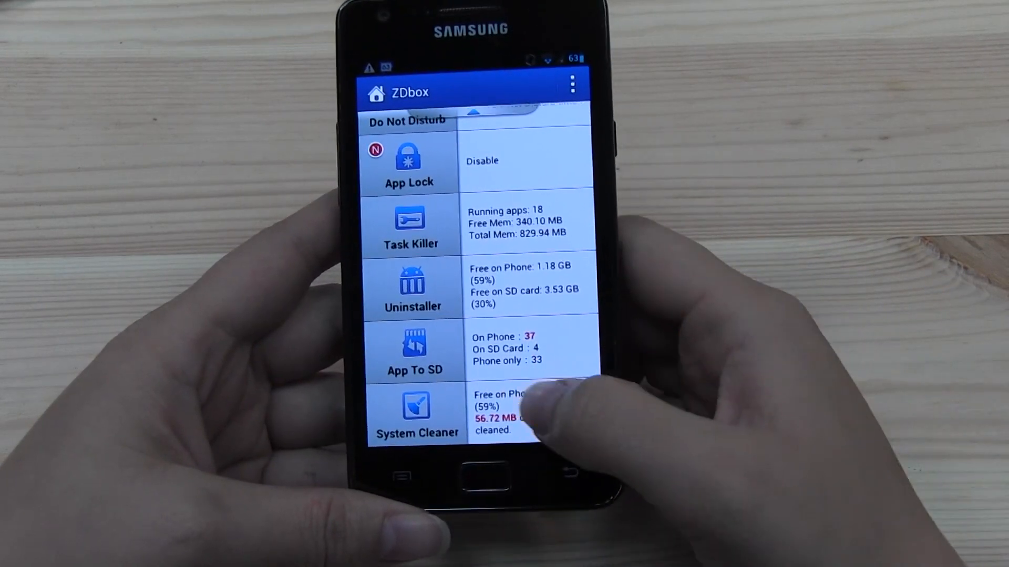
Browse ZDbox's cache cleaner and its search and browser history eraser, then return to the tool list.
{"action": "left_click", "coordinate": [417, 415]}
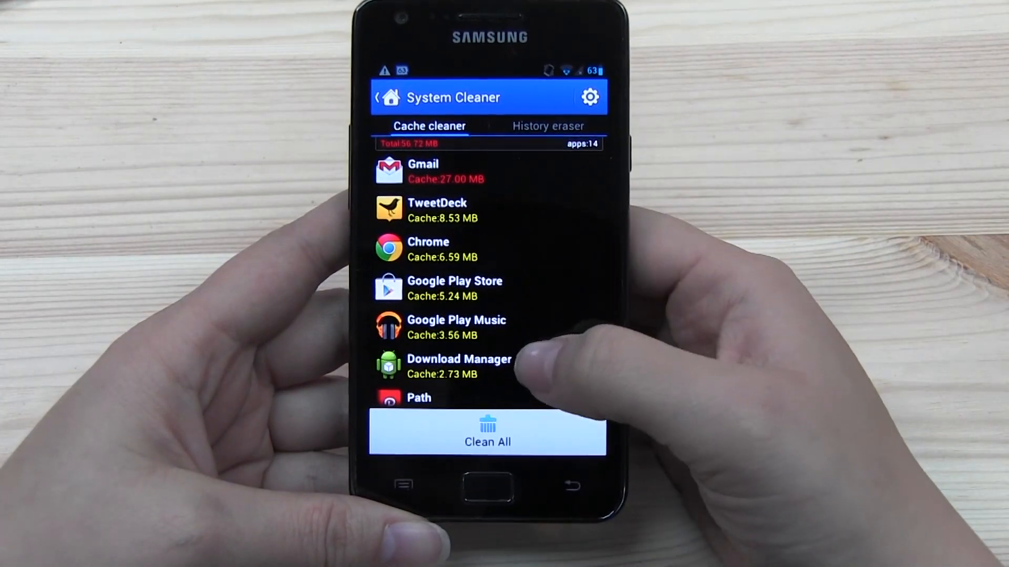
{"action": "scroll", "scroll_direction": "down", "scroll_amount": 3}
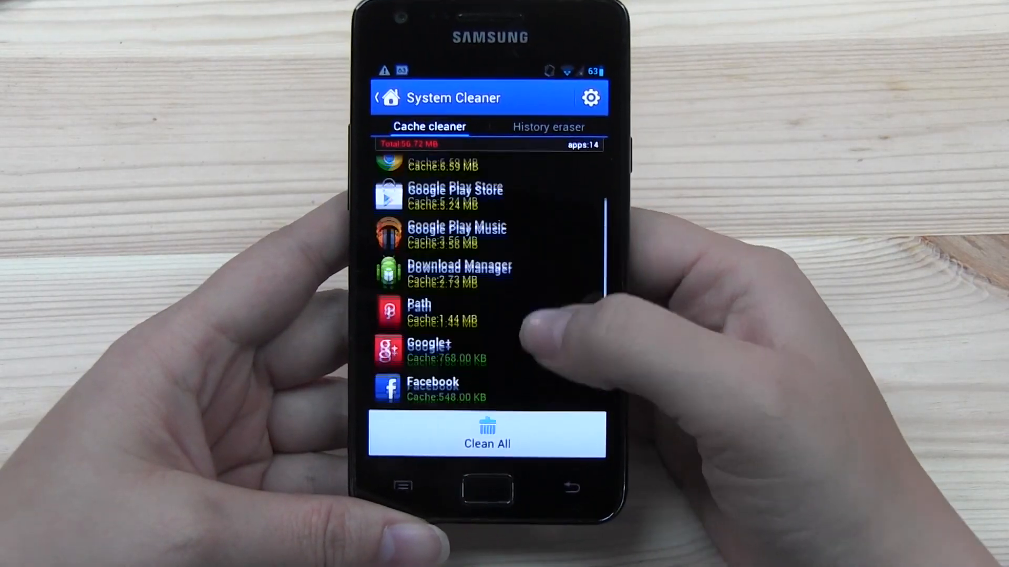
{"action": "left_click", "coordinate": [549, 127]}
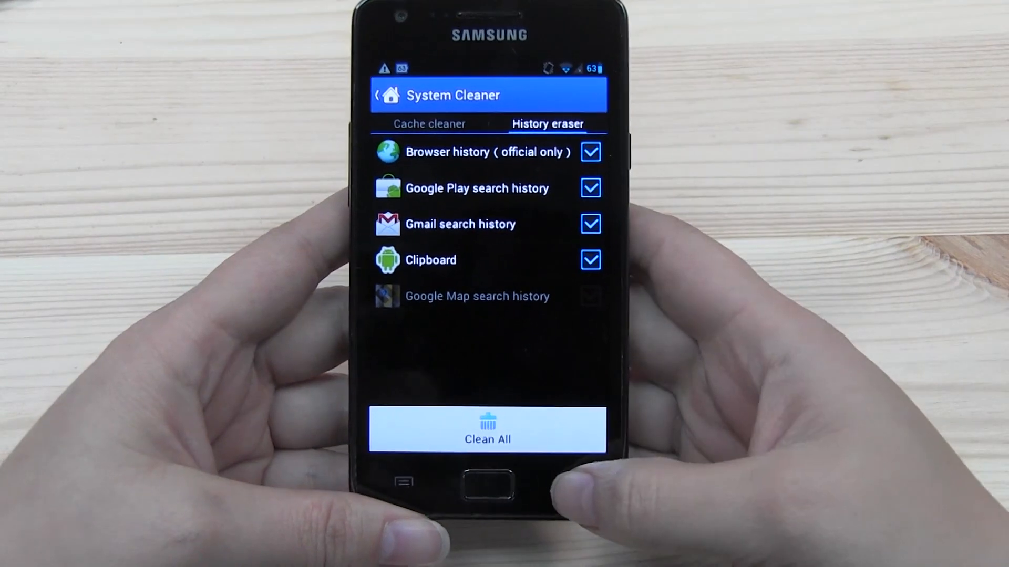
{"action": "left_click", "coordinate": [389, 95]}
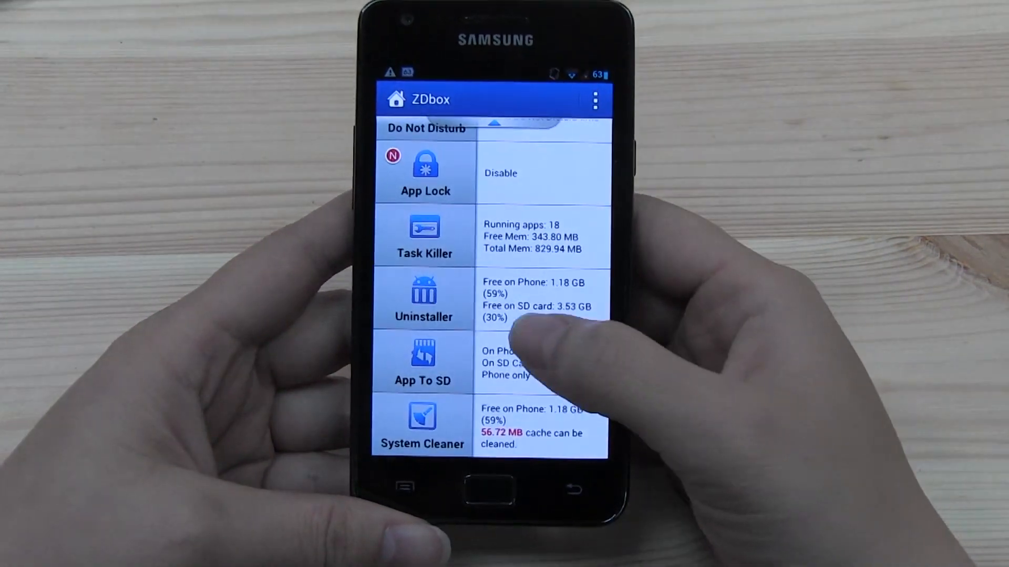
Open the Uninstaller and sort installed apps by size, largest first, then scroll the list.
{"action": "left_click", "coordinate": [424, 299]}
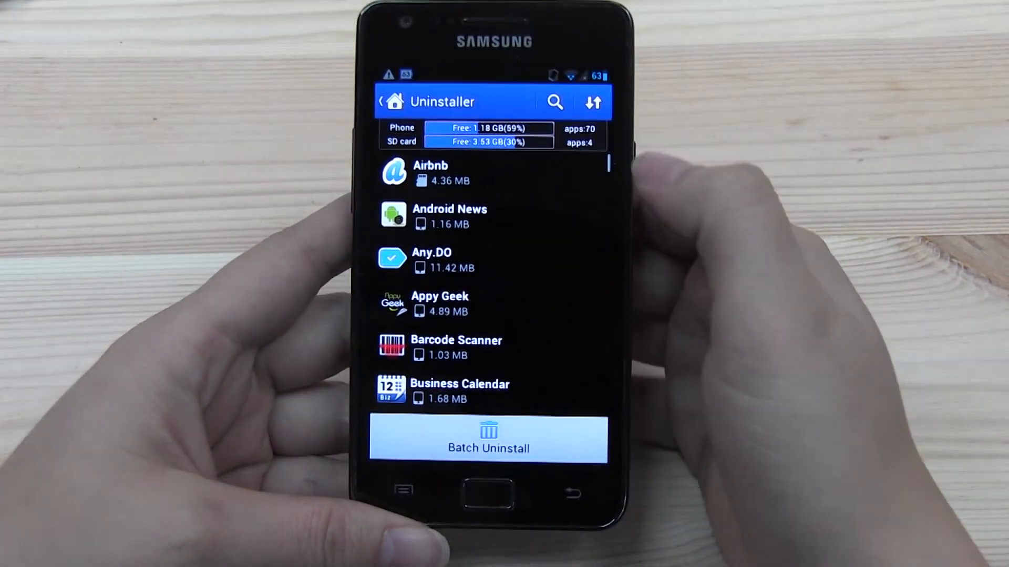
{"action": "left_click", "coordinate": [593, 103]}
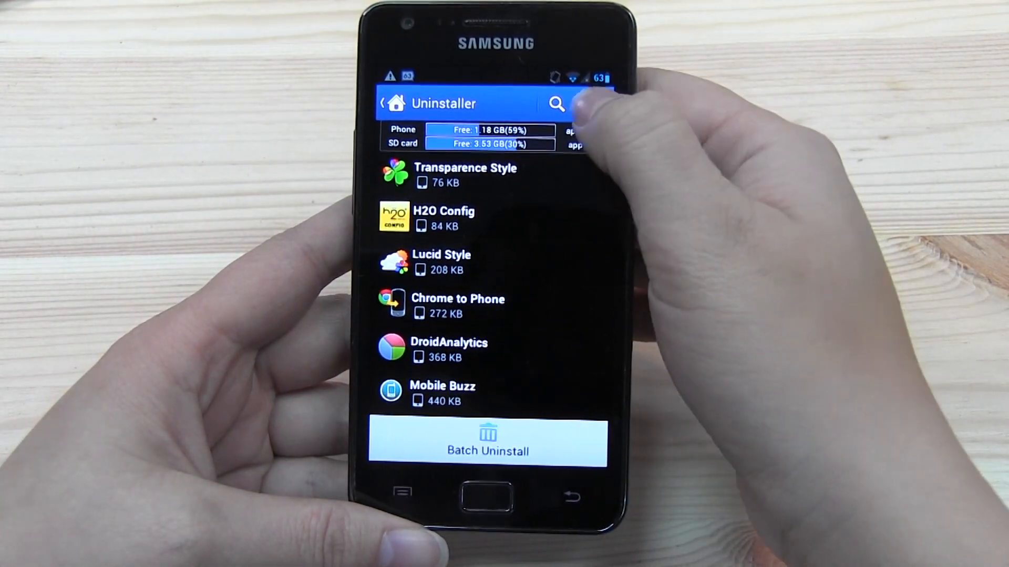
{"action": "left_click", "coordinate": [592, 104]}
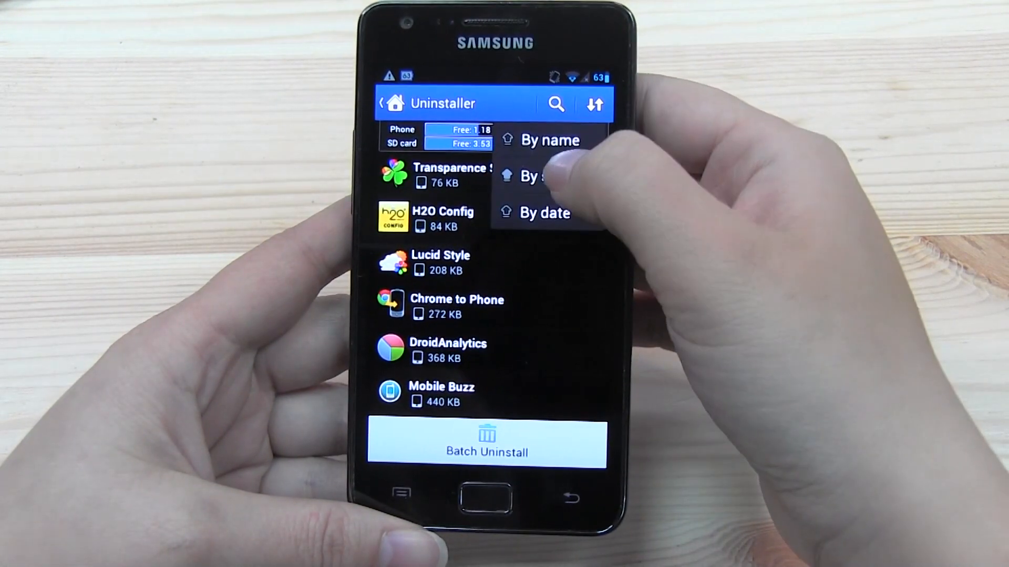
{"action": "left_click", "coordinate": [546, 178]}
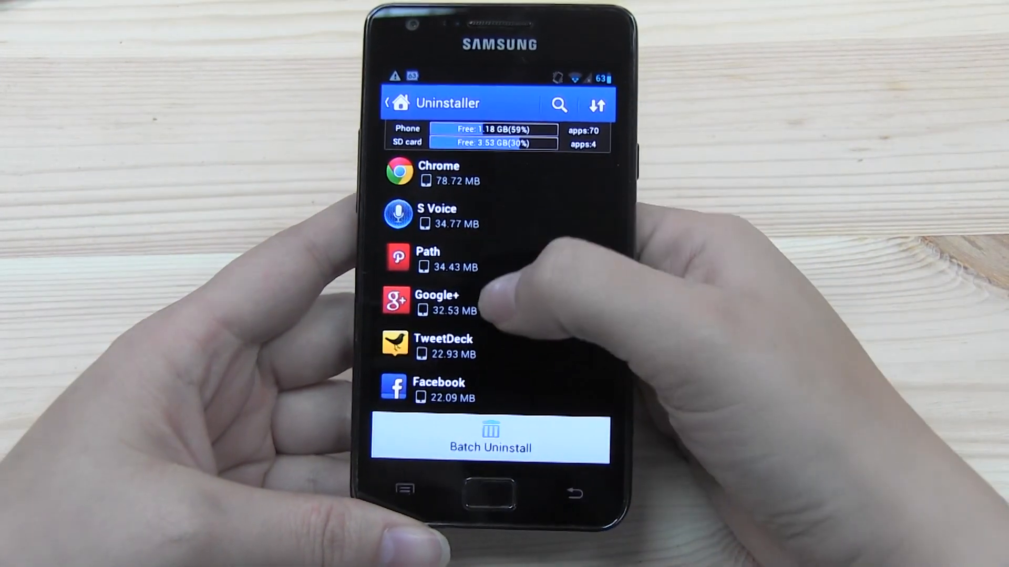
{"action": "scroll", "scroll_direction": "down", "scroll_amount": 3}
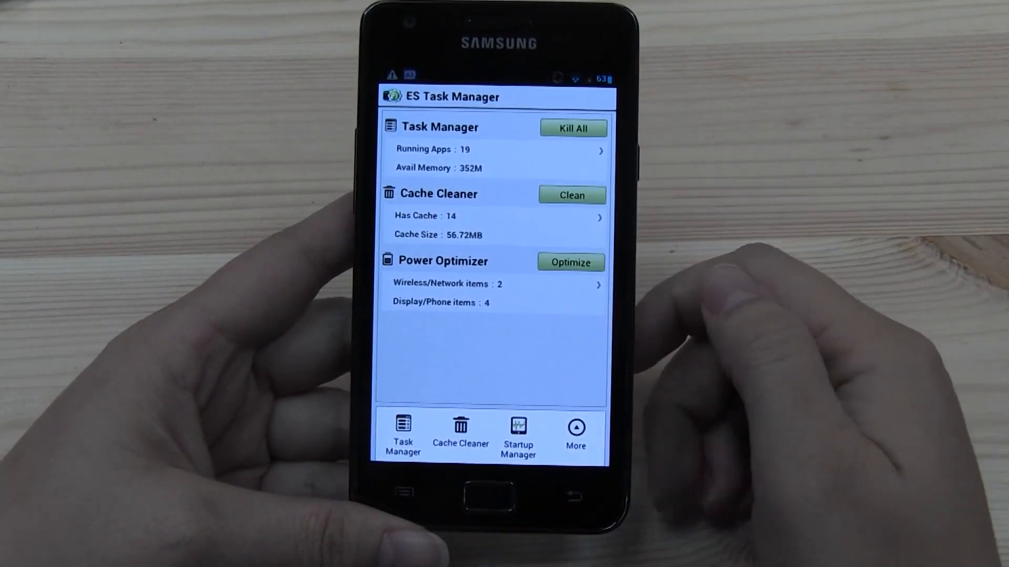
Open File Explorer to browse the /sdcard/ top-level folders.
{"action": "left_click", "coordinate": [575, 435]}
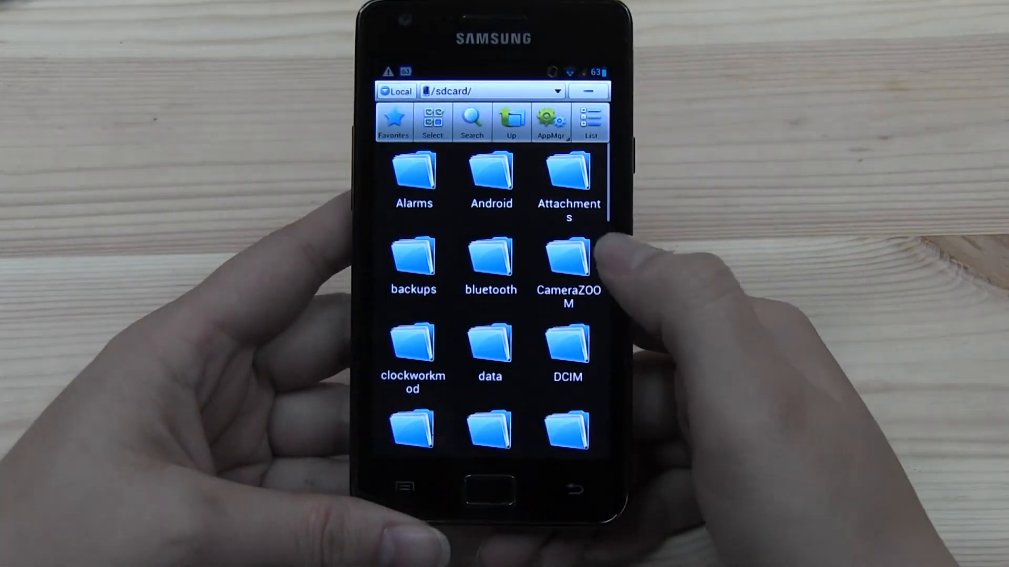
Return to the task manager overview, open App Manager and turn on Select mode.
{"action": "left_click", "coordinate": [433, 122]}
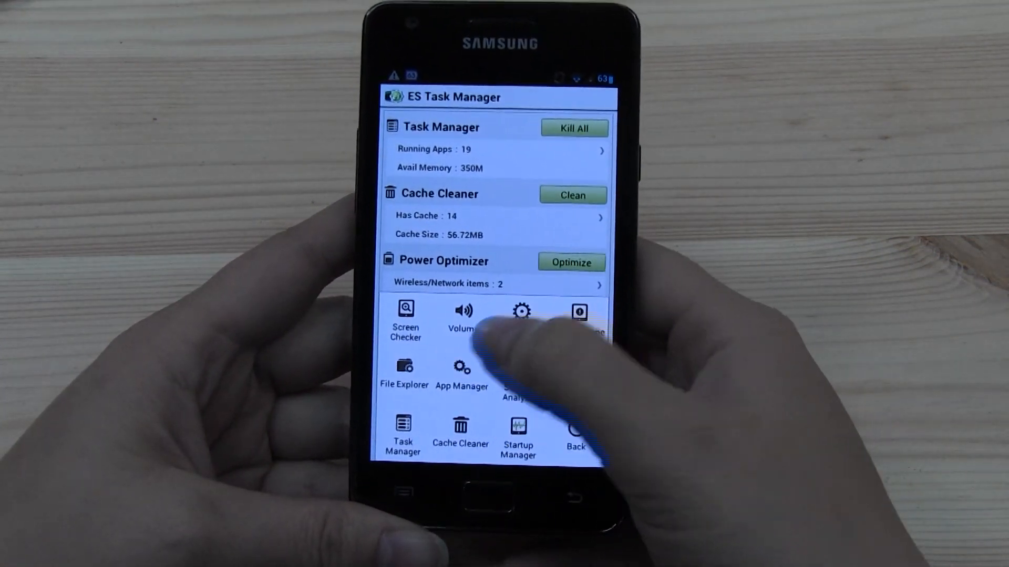
{"action": "left_click", "coordinate": [461, 374]}
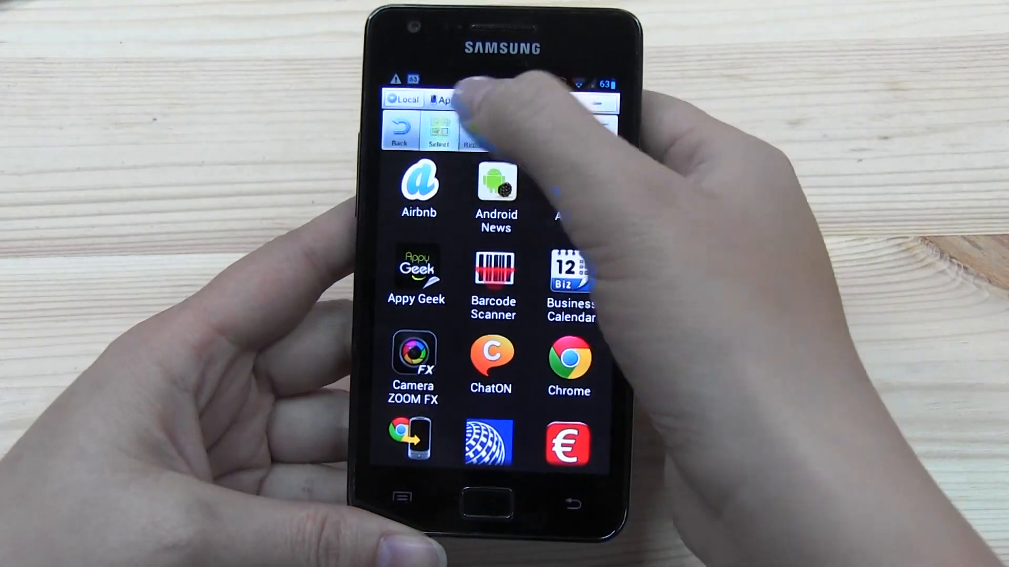
{"action": "left_click", "coordinate": [439, 129]}
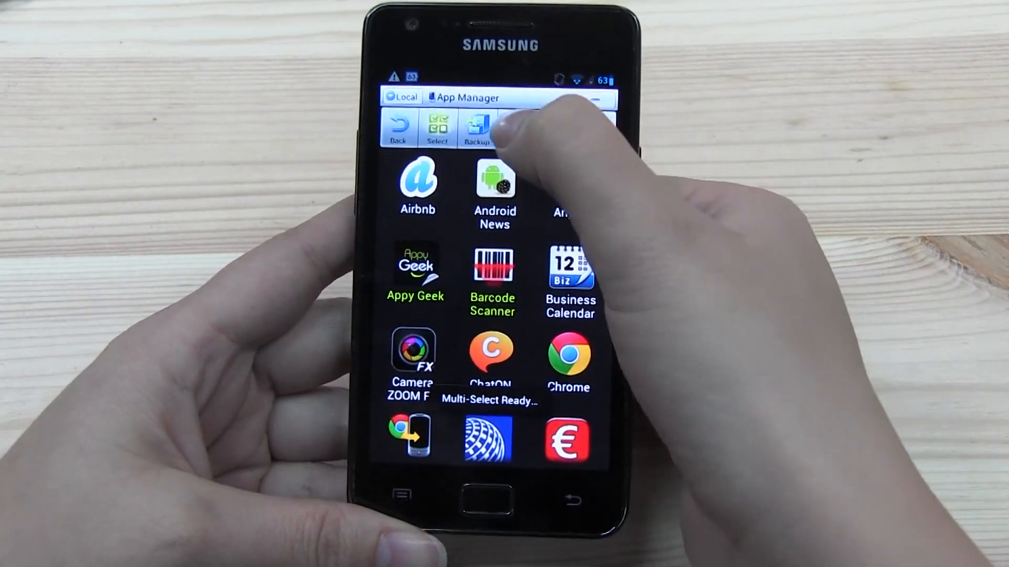